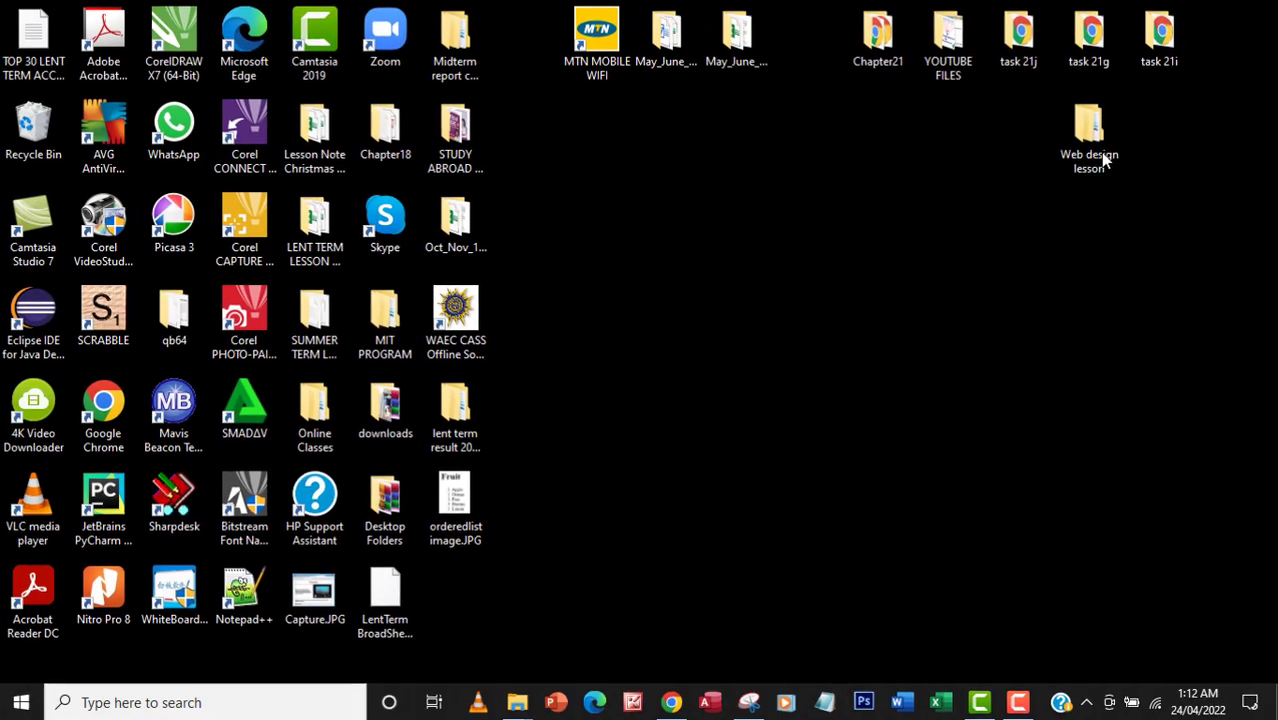
Make a task 21q folder in Web design lesson > tasks holding a copied task21q.htm
double_click(1088, 124)
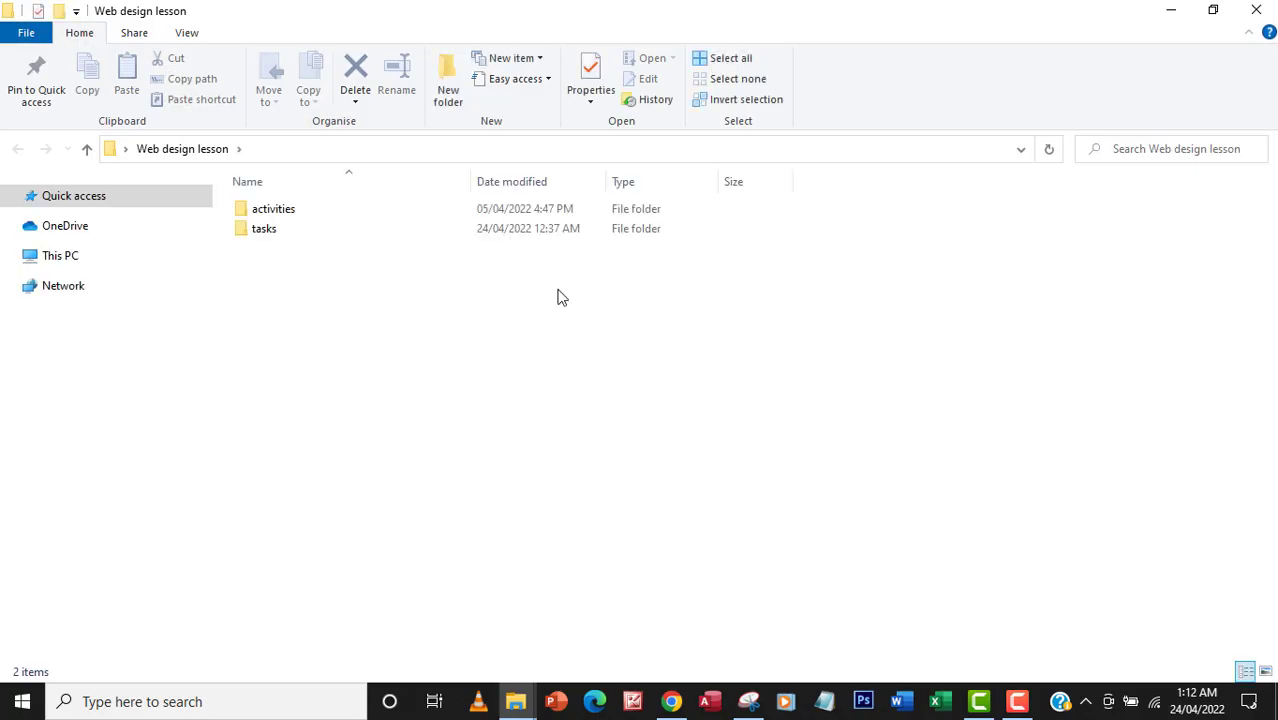
double_click(264, 228)
type("t")
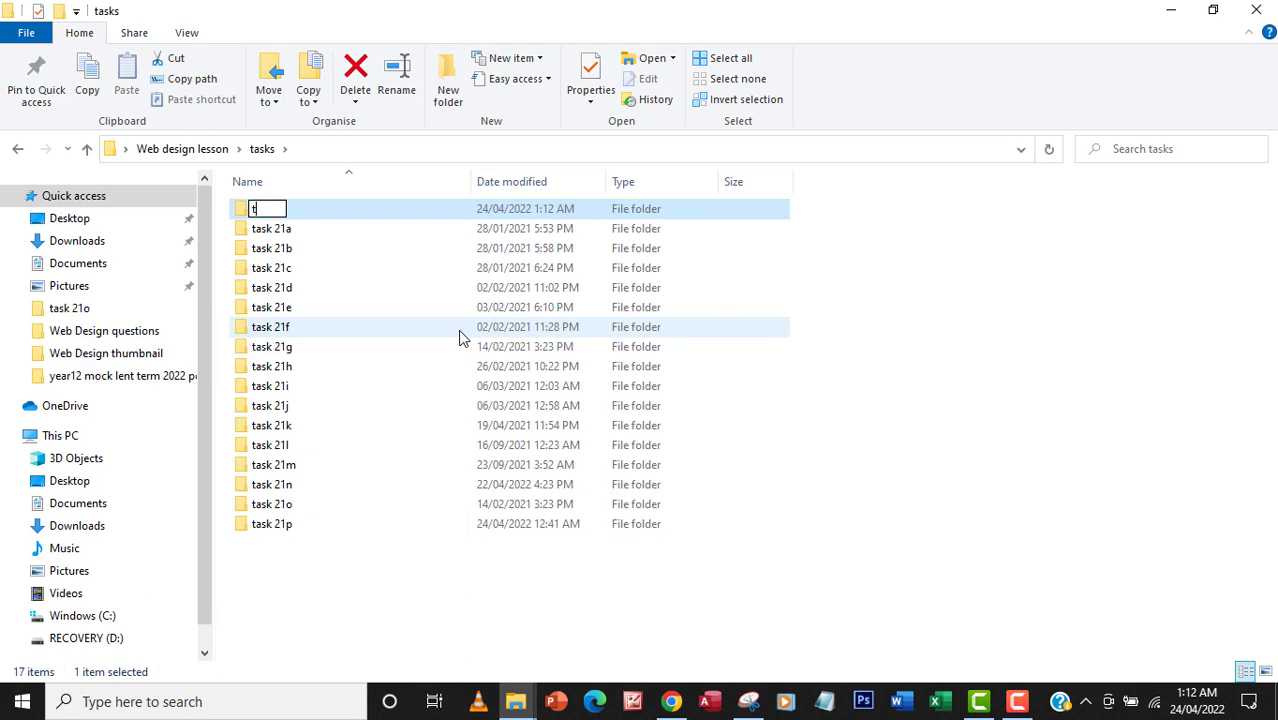
type("ask 21q")
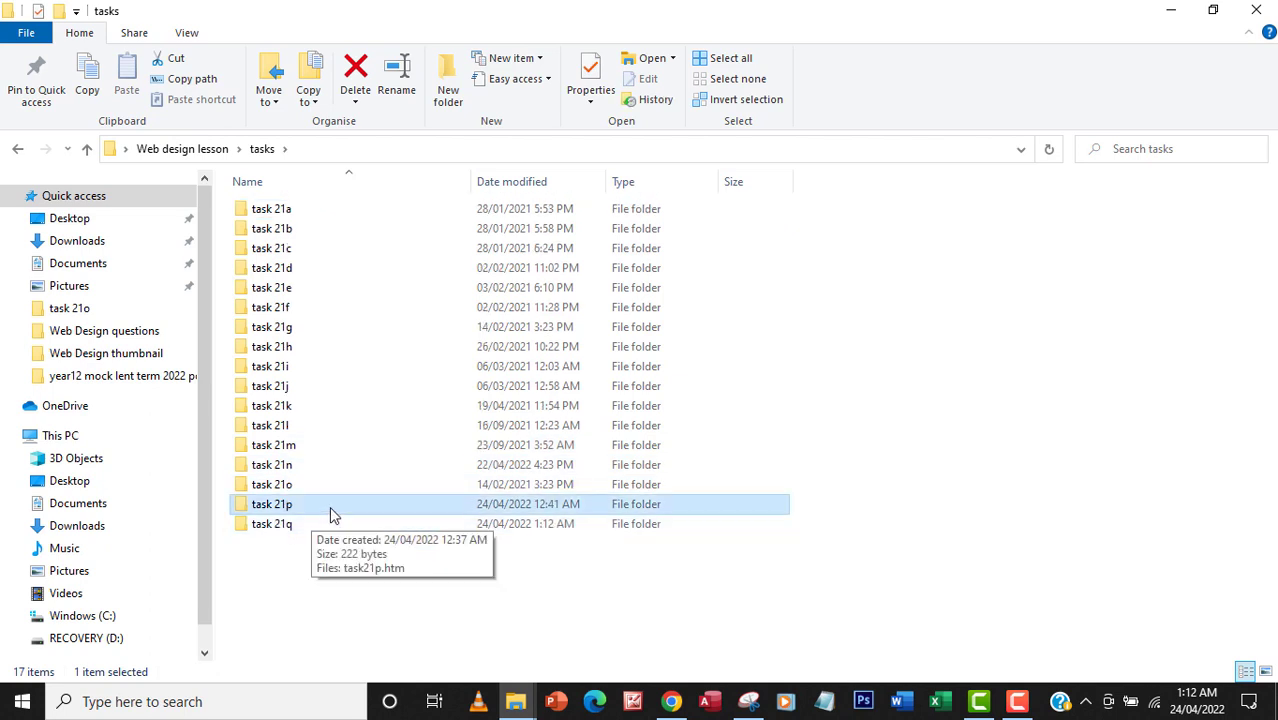
double_click(272, 504)
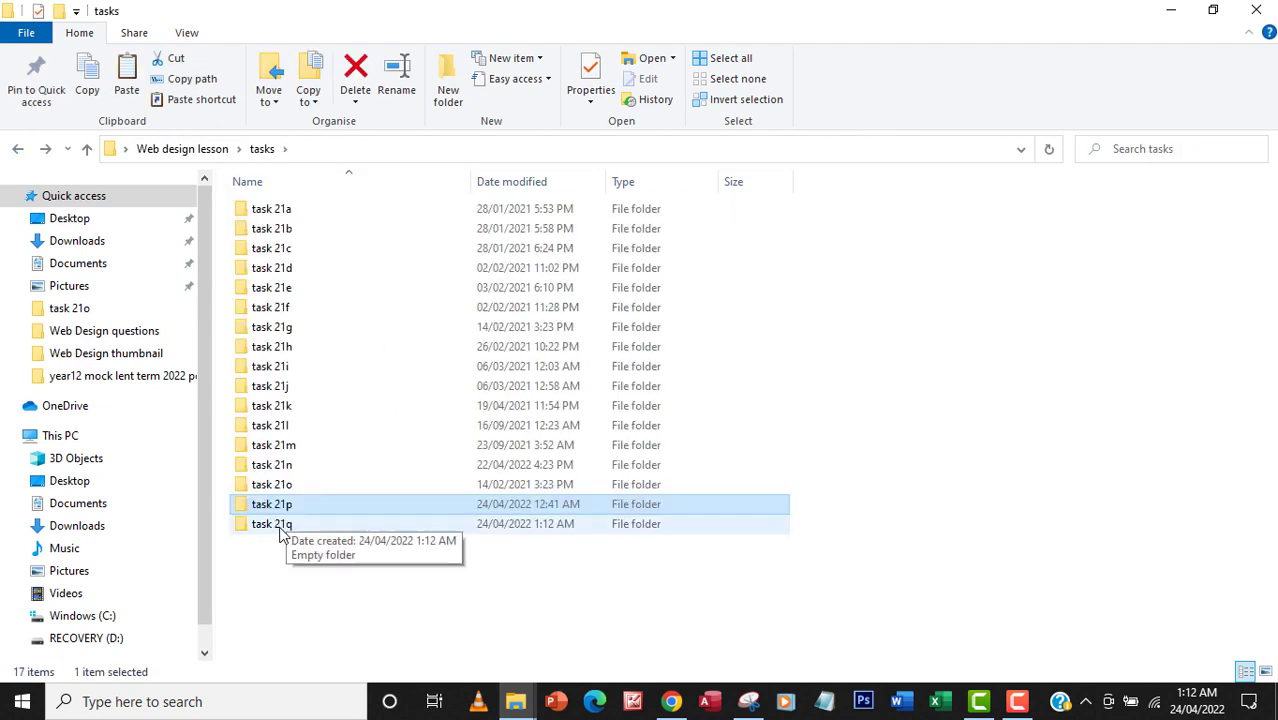
double_click(271, 524)
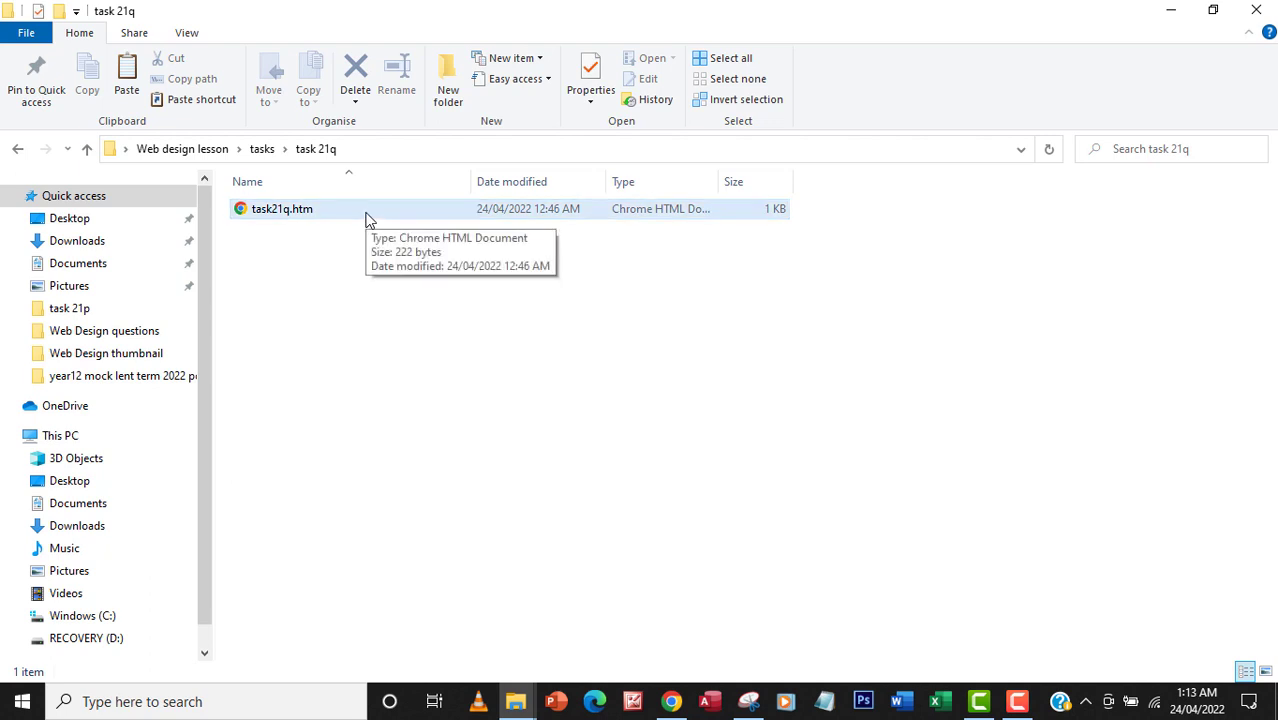
mouse_move(696, 567)
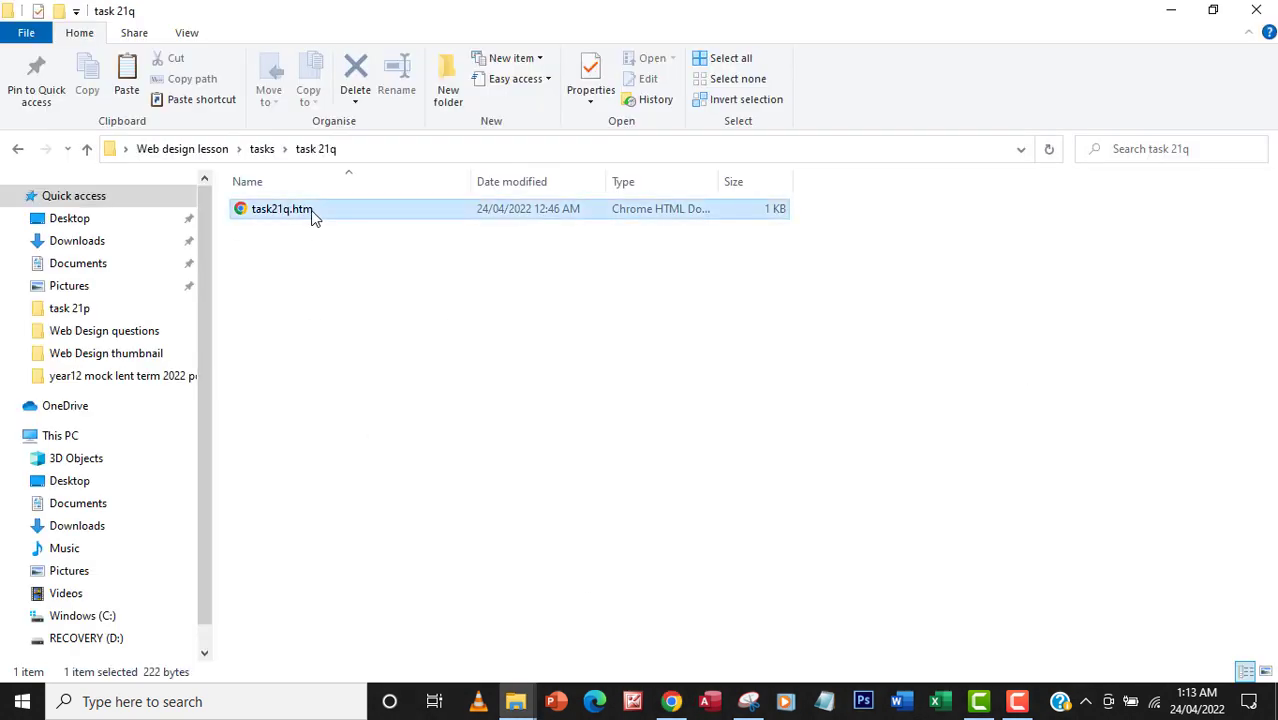
Edit task21q.htm in Notepad++ to see the Fruit heading and five-item list code
right_click(281, 208)
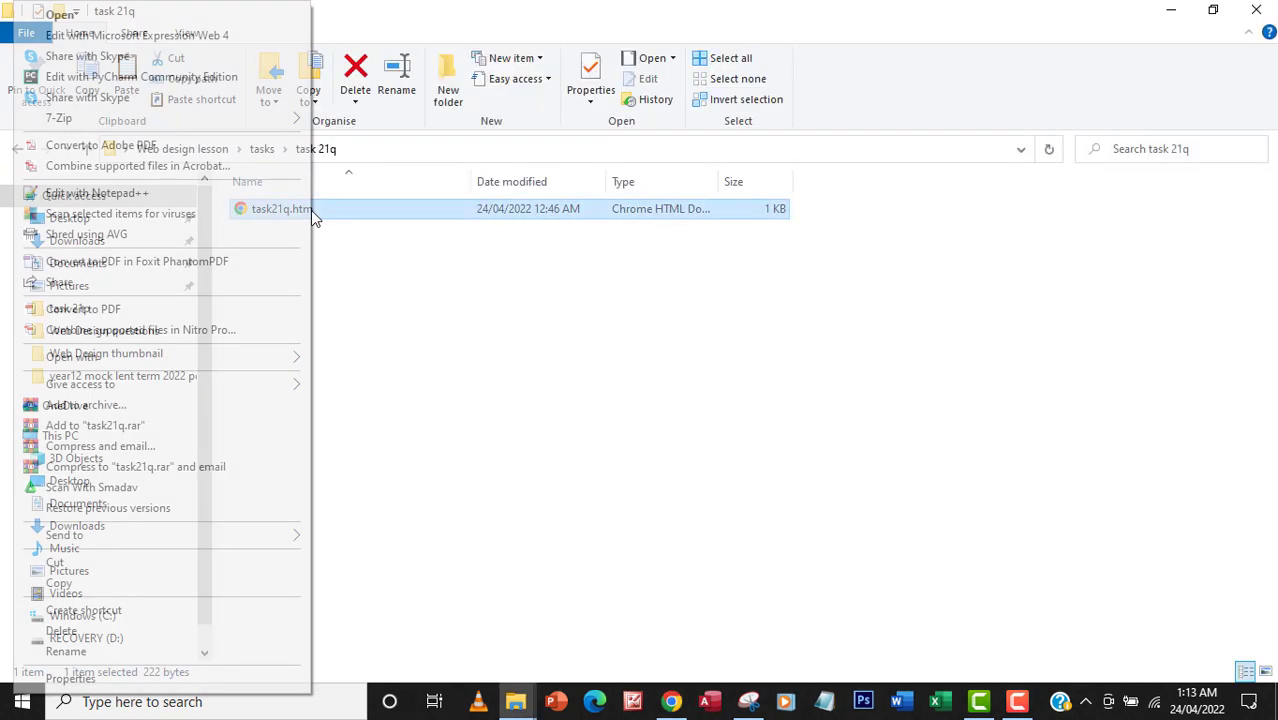
left_click(440, 224)
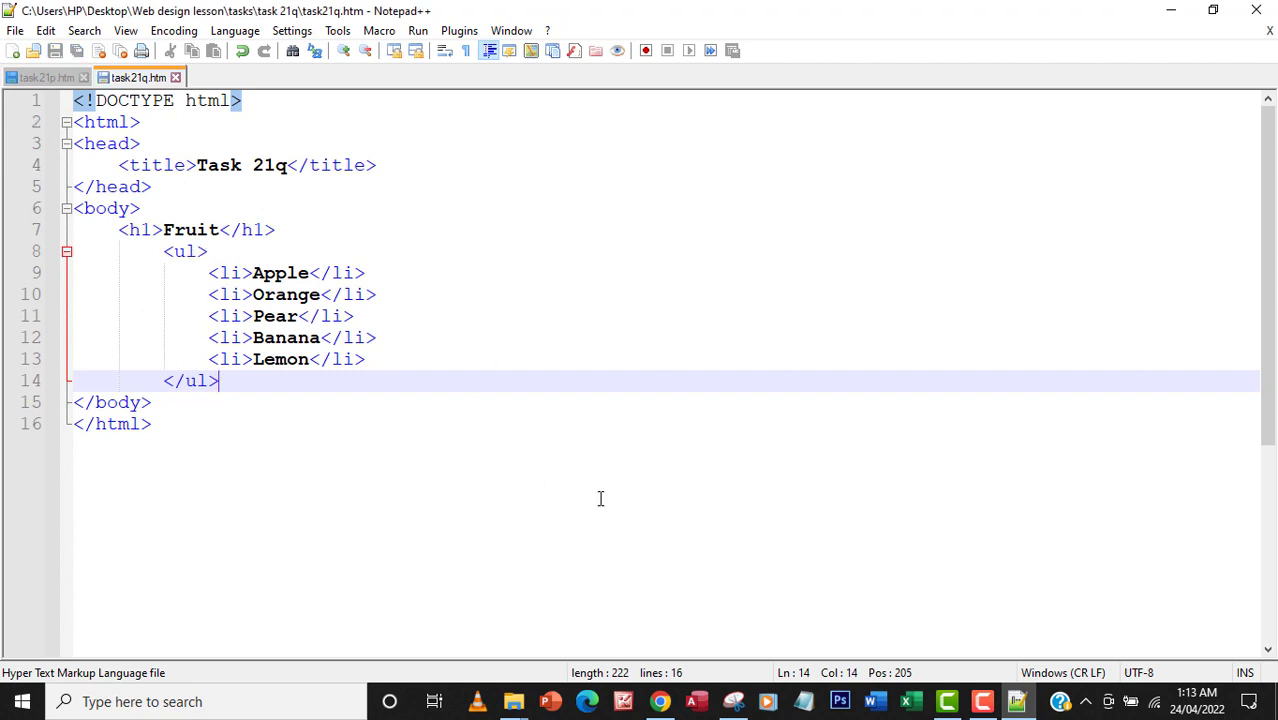
mouse_move(513, 701)
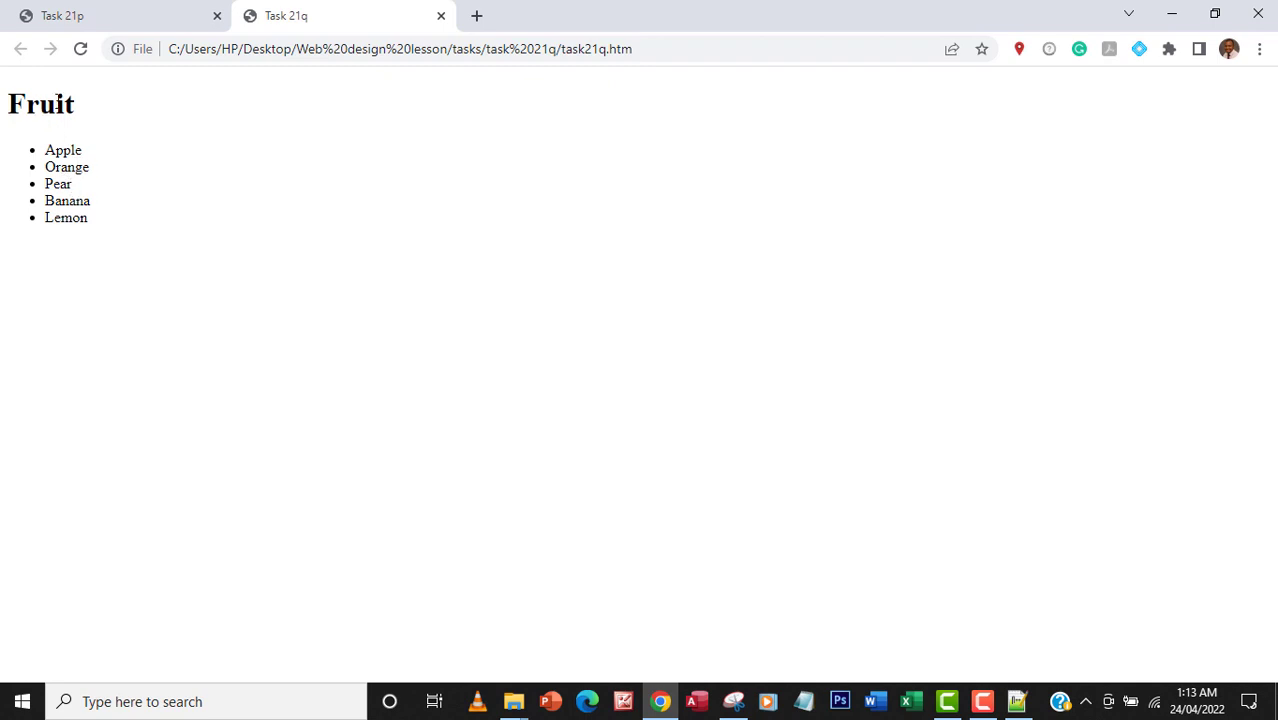
Preview the Fruit page in Chrome, then return to the task21q.htm code in Notepad++
left_click(733, 701)
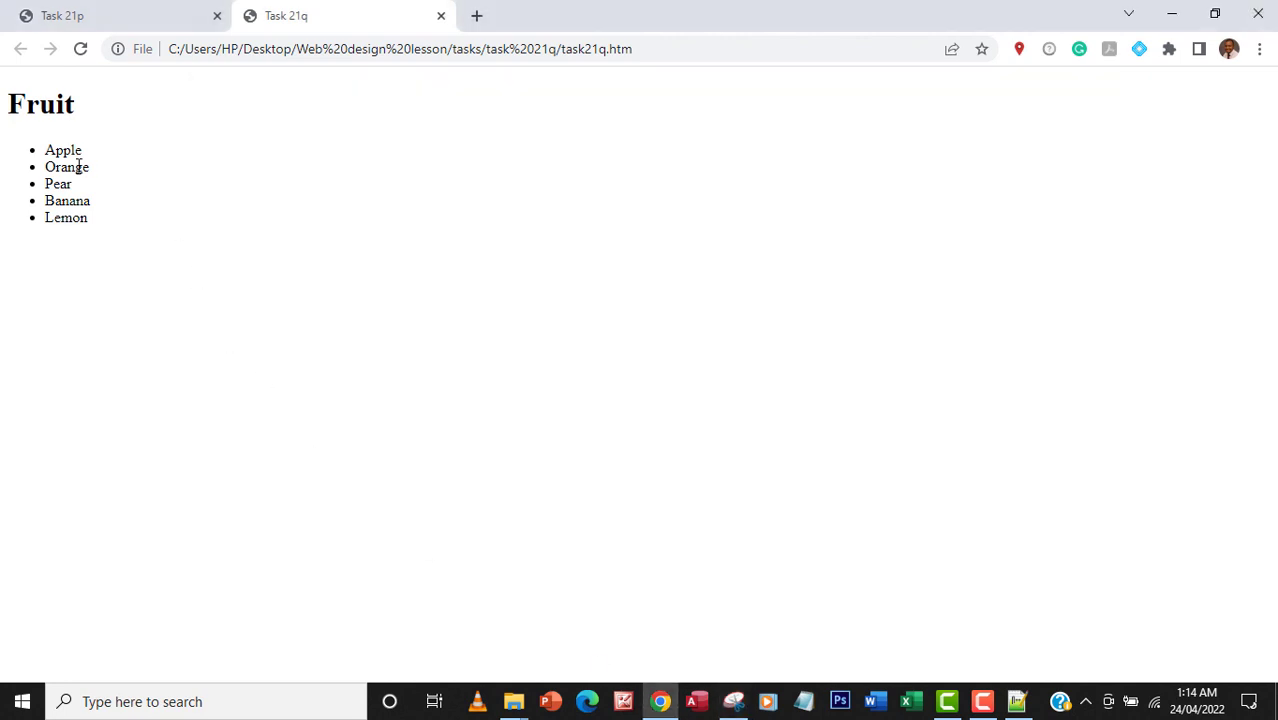
mouse_move(1130, 12)
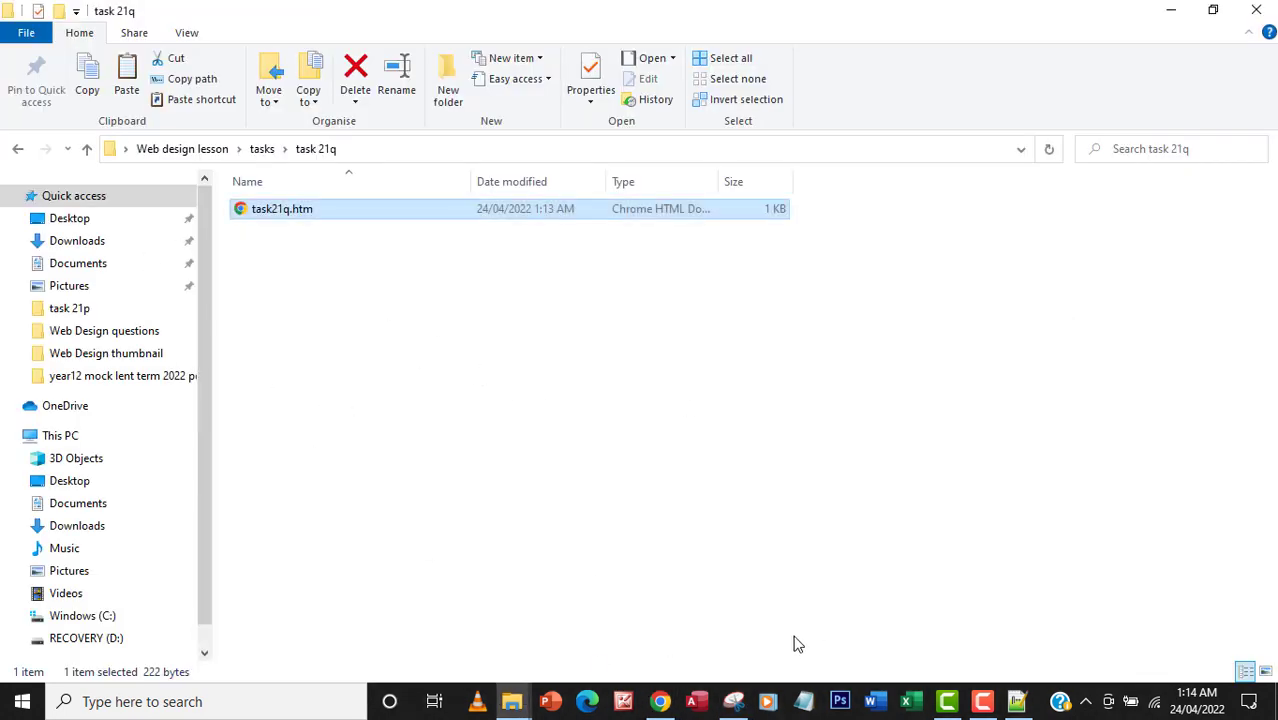
mouse_move(970, 654)
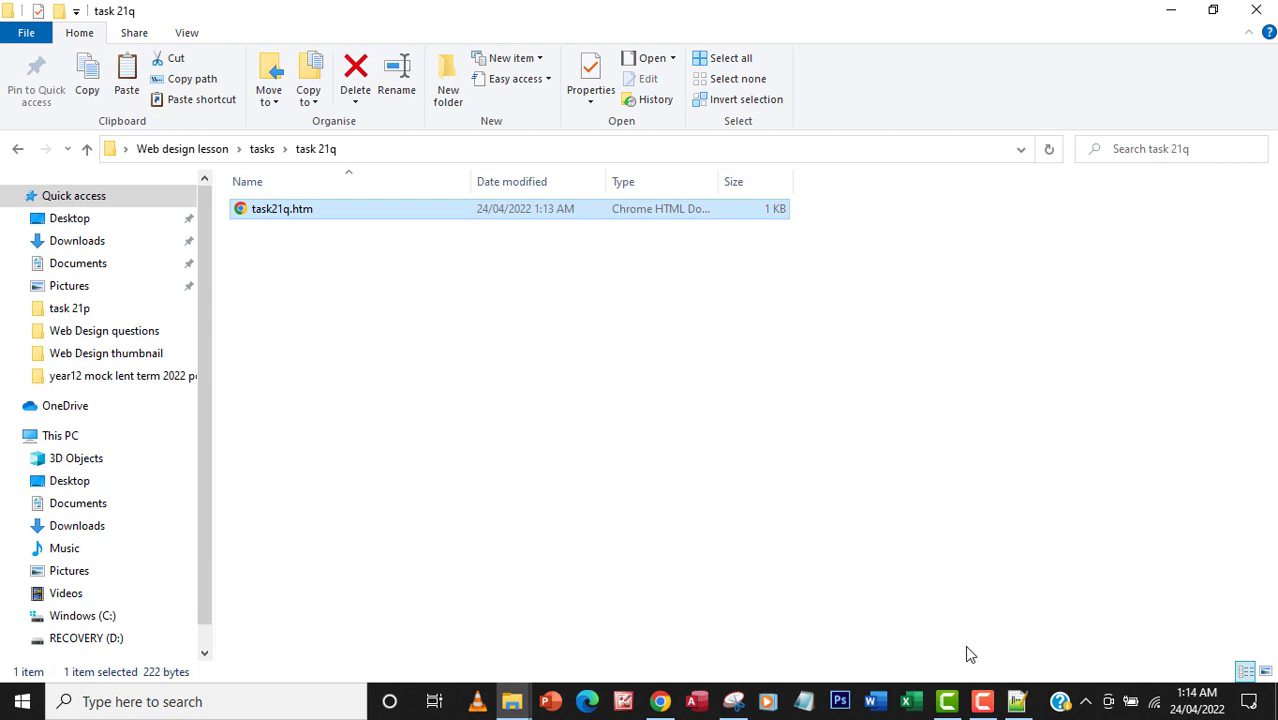
double_click(281, 208)
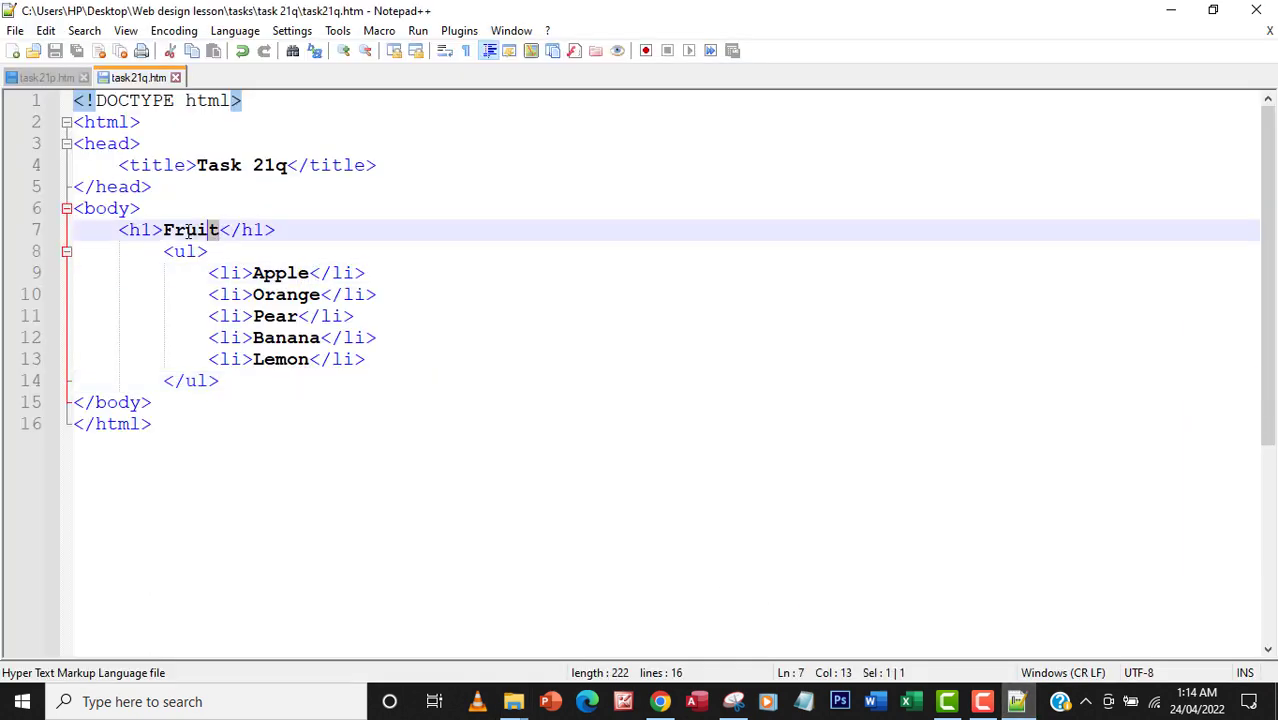
Replace the h1 heading Fruit with Colours and the first list item with Red
double_click(189, 230)
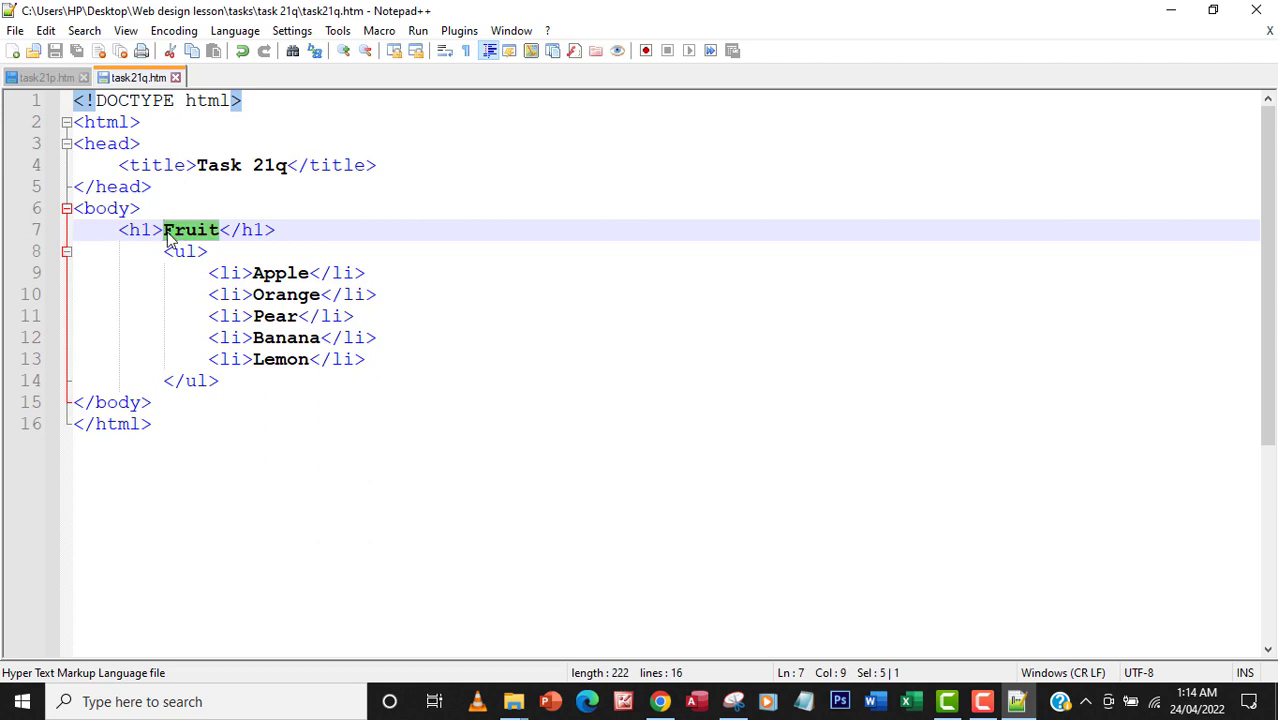
type("Colours")
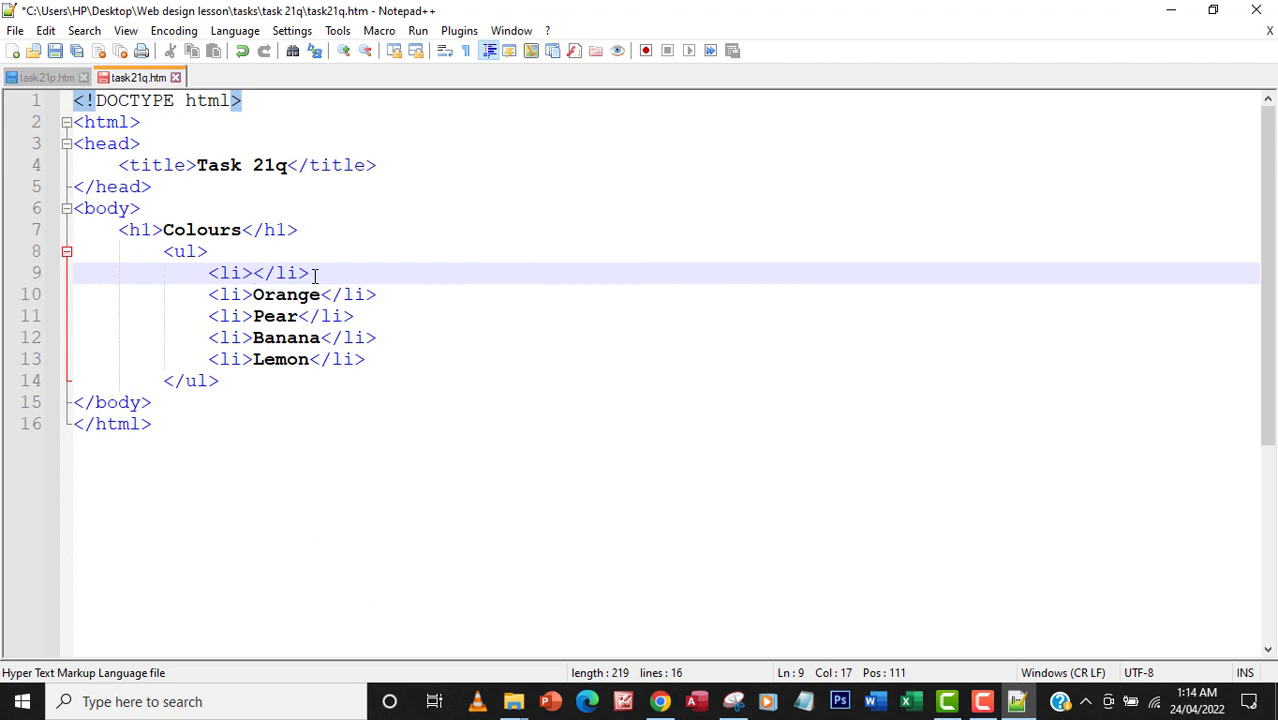
type("Red")
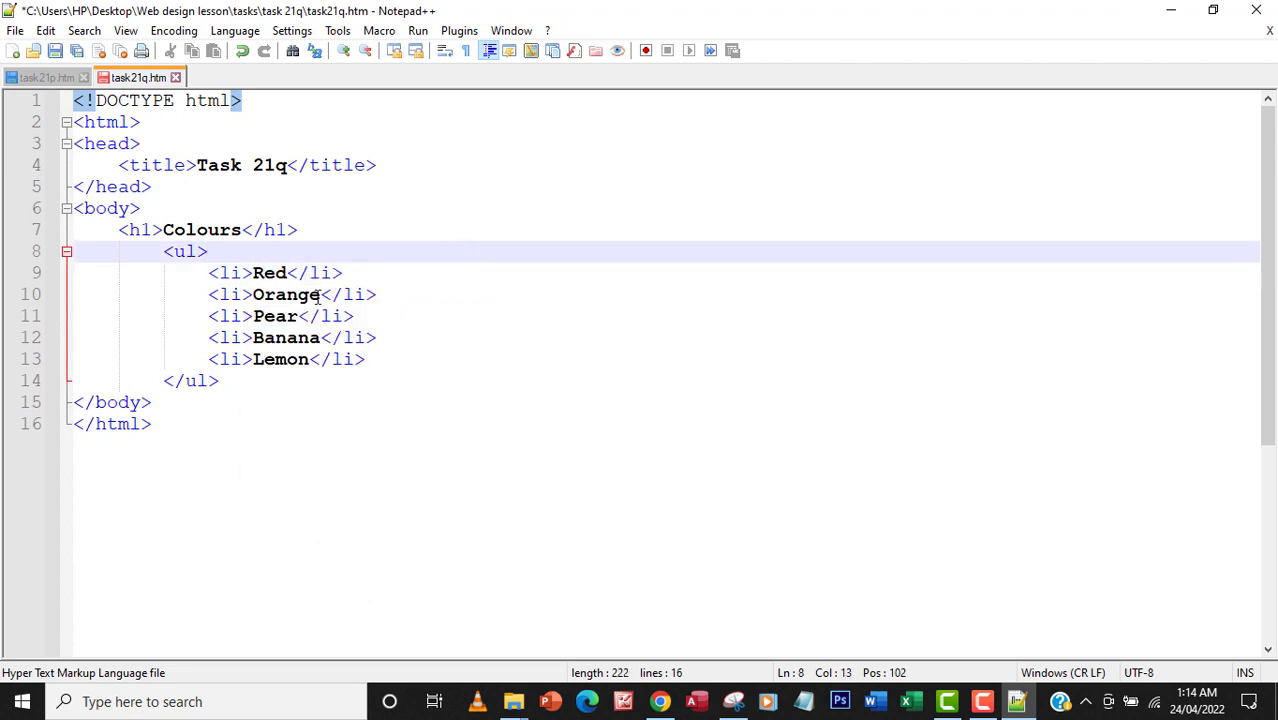
Replace the list items Orange and Pear with Yellow and Blue
double_click(287, 294)
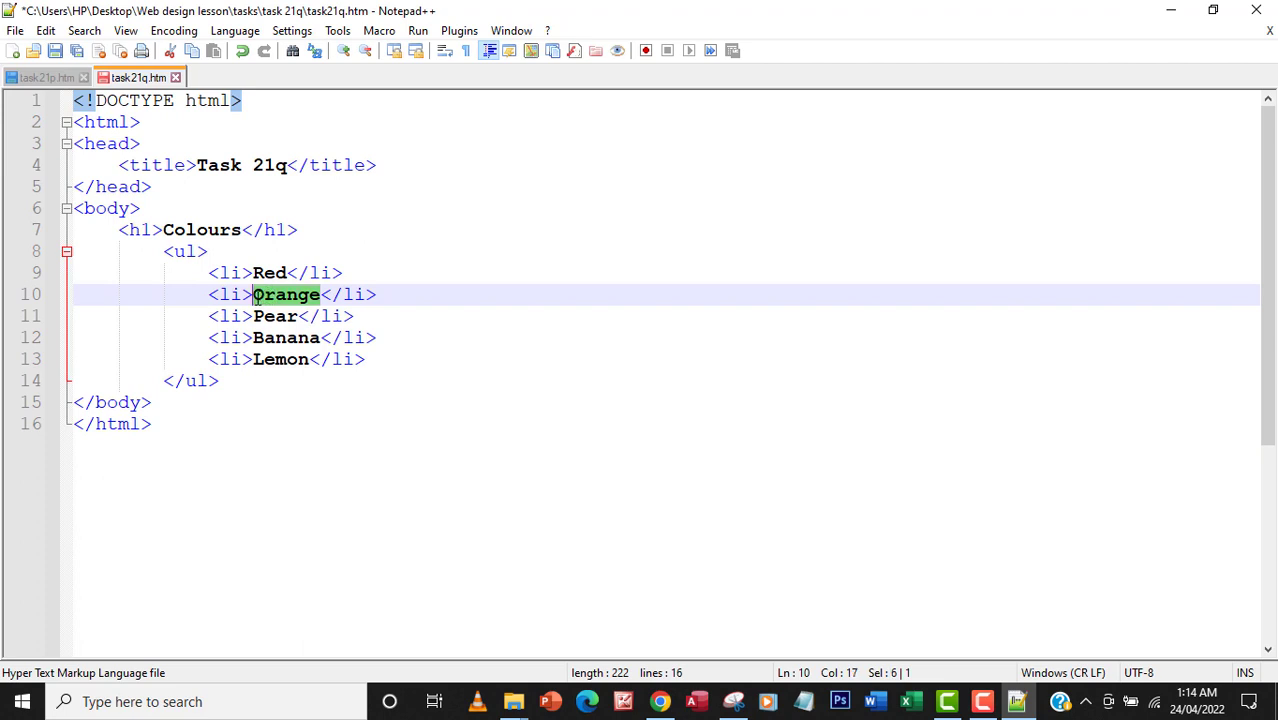
type("Y")
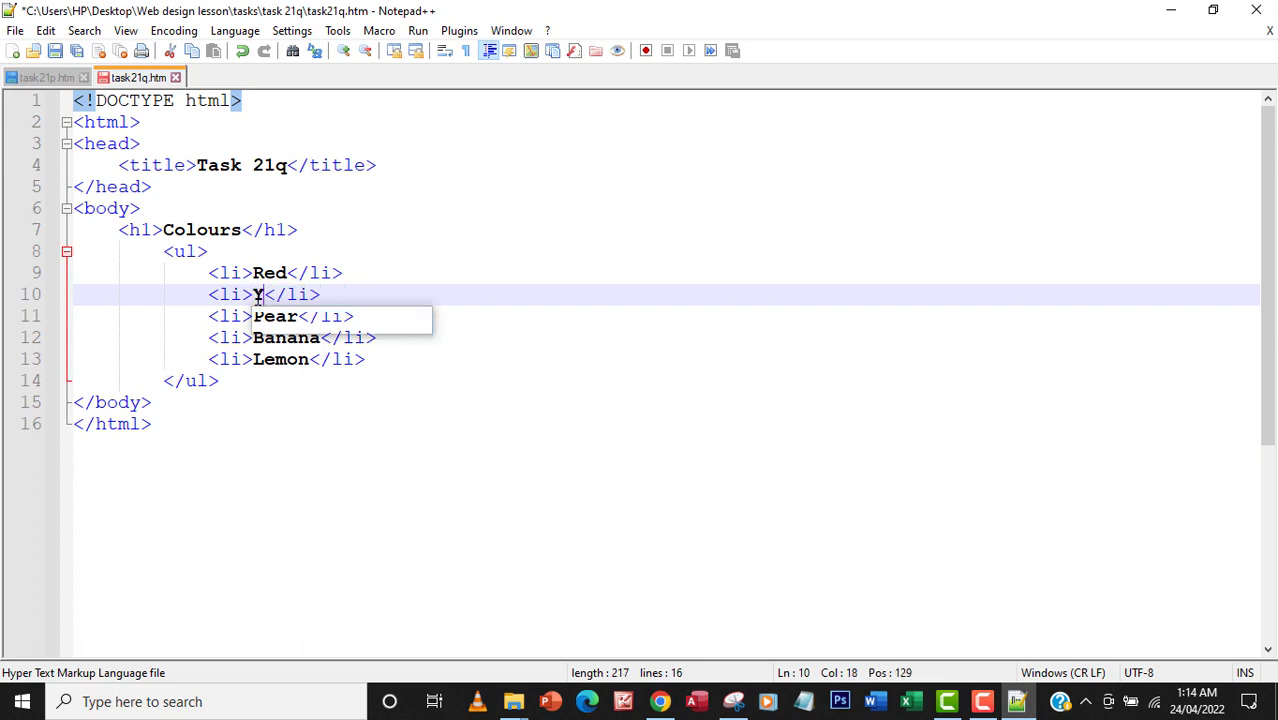
type("ellow")
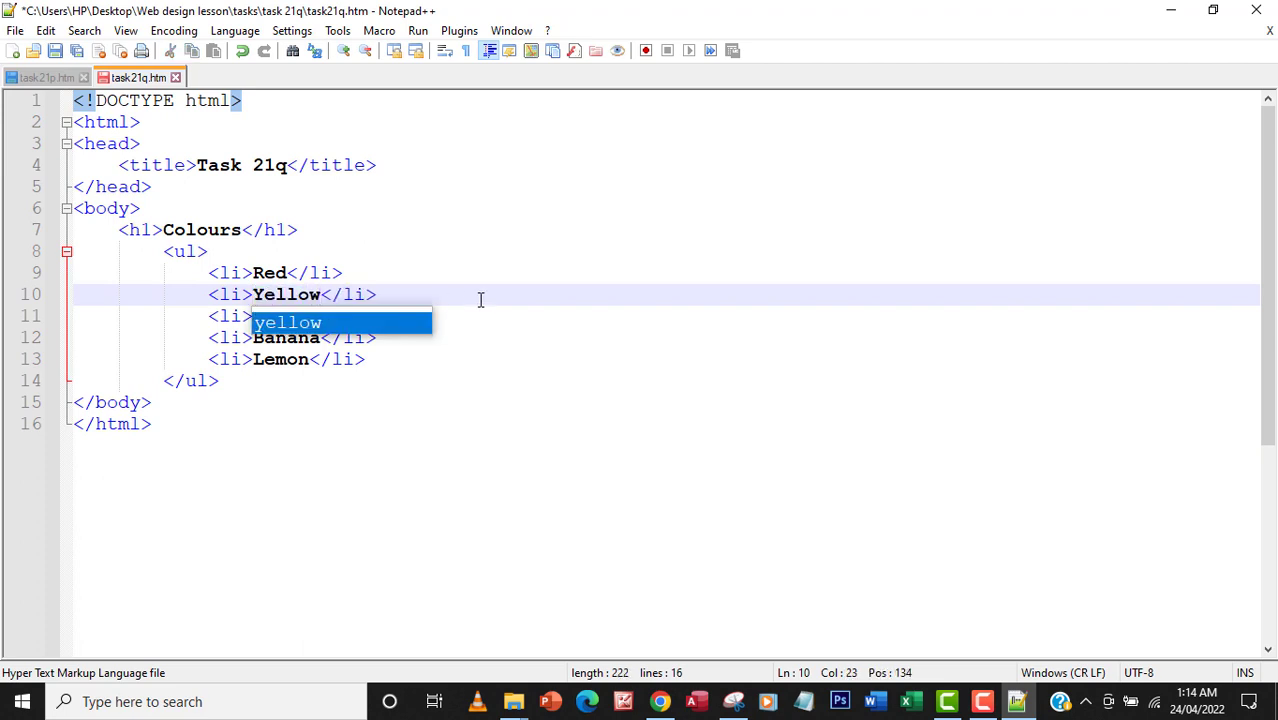
type("Pear</li>")
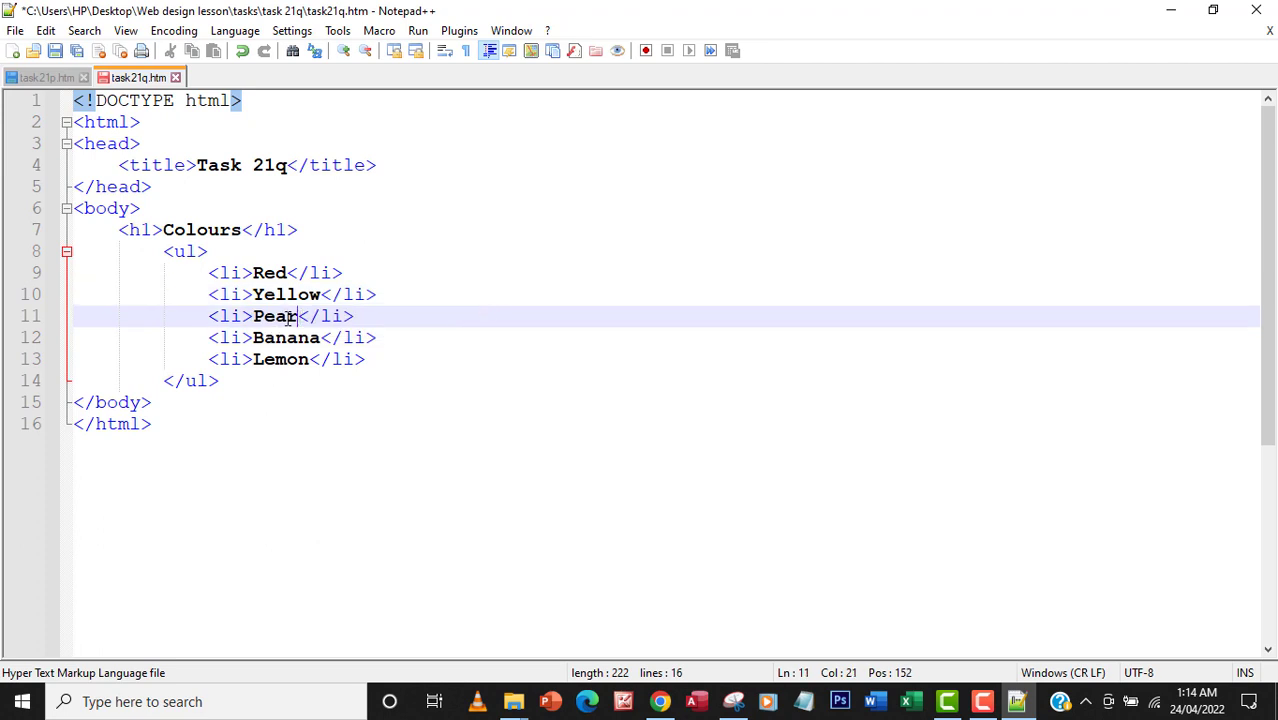
double_click(274, 315)
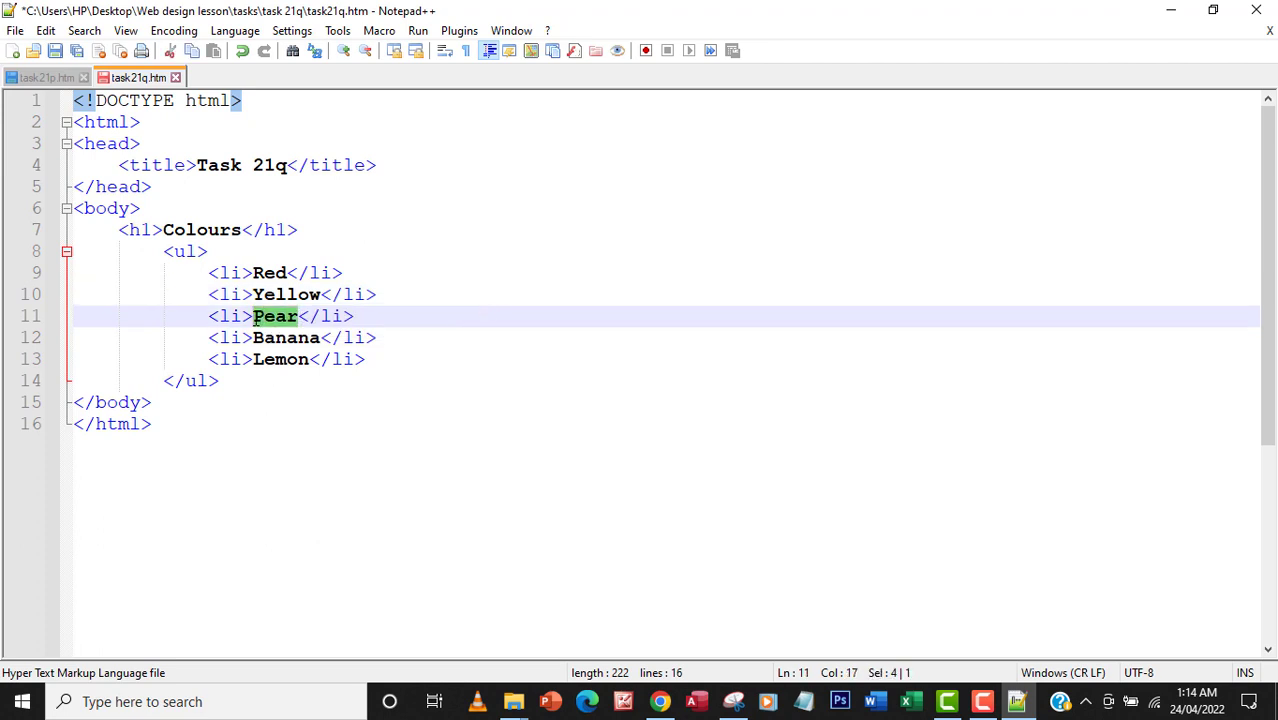
type("Ble")
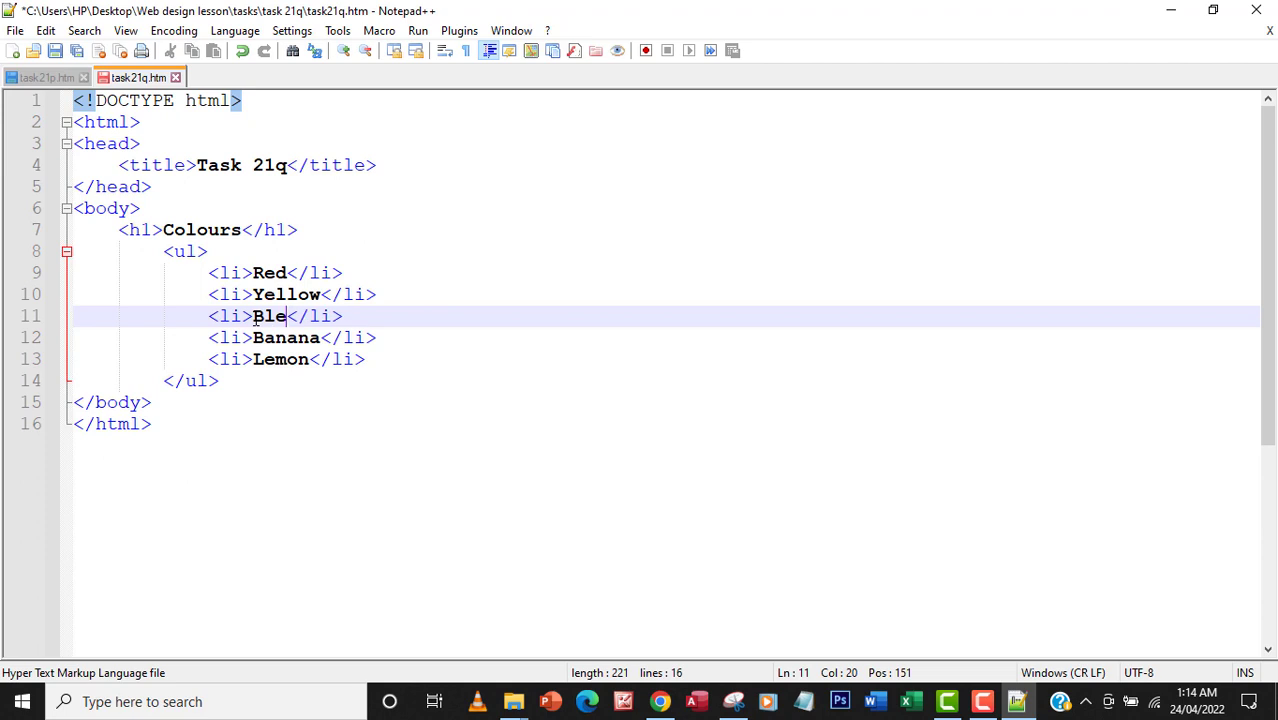
type("u")
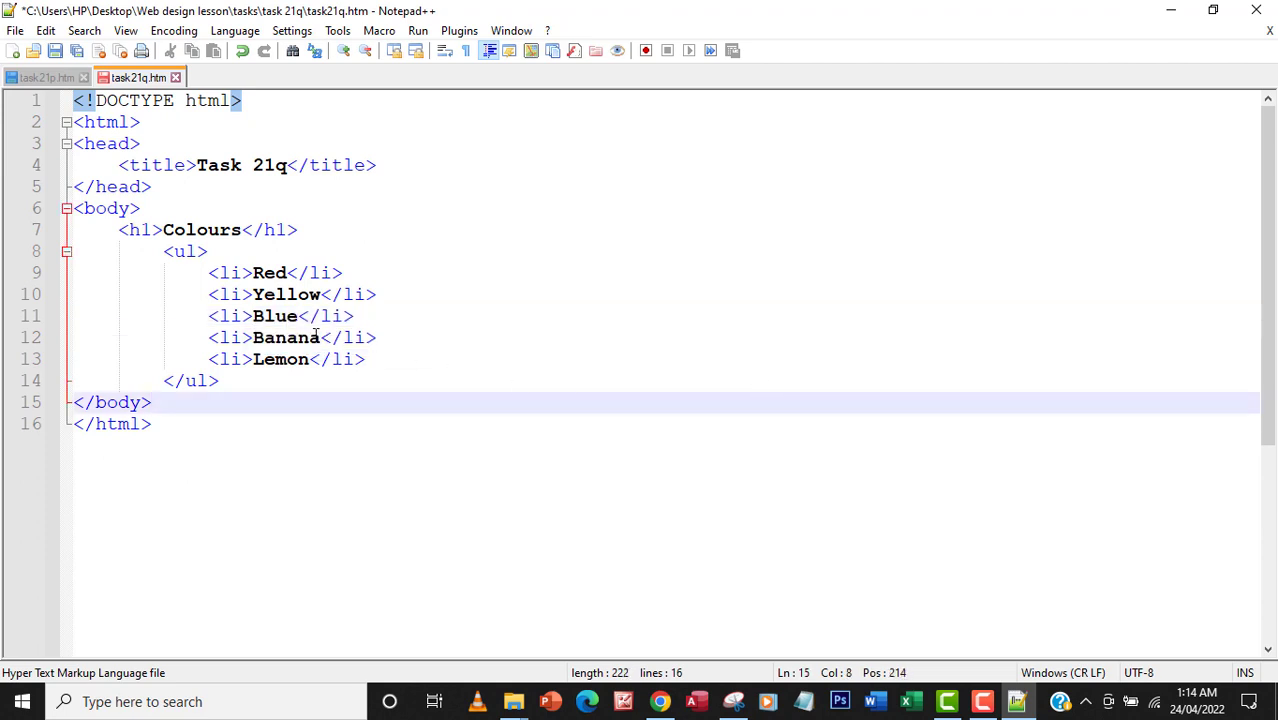
Replace the list items Banana and Lemon with Green and Cyan
double_click(286, 337)
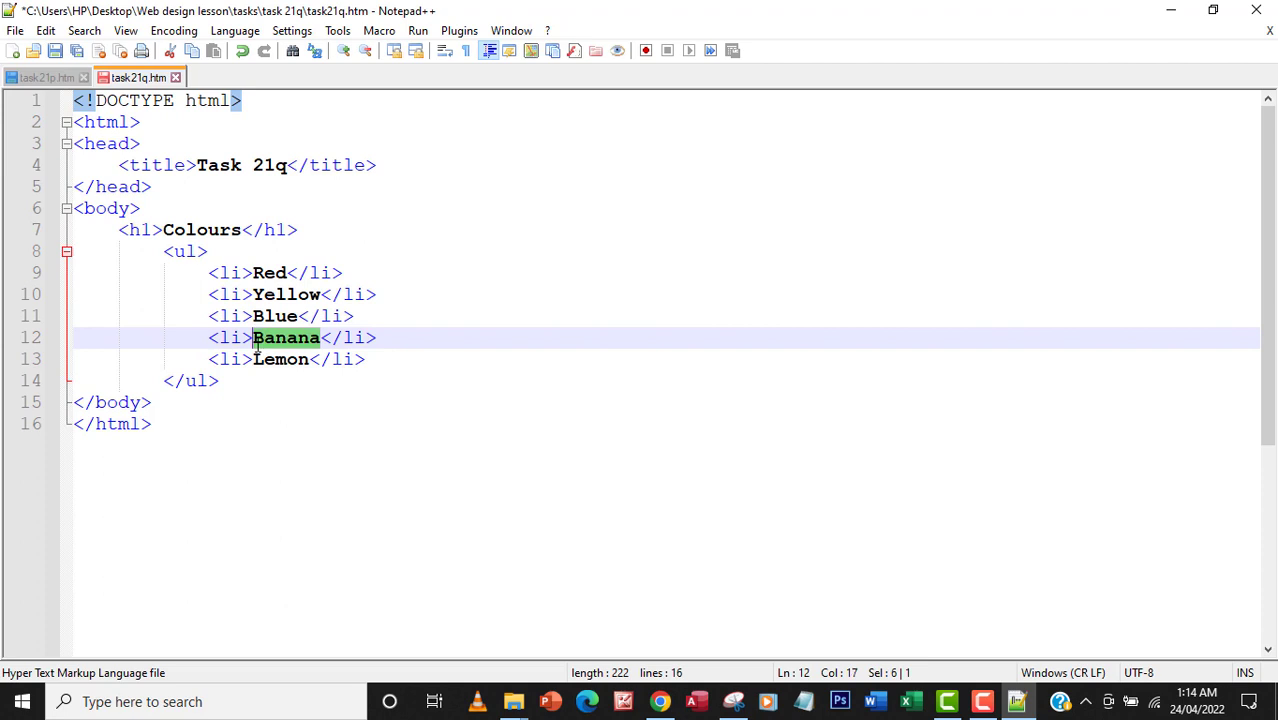
type("Gree")
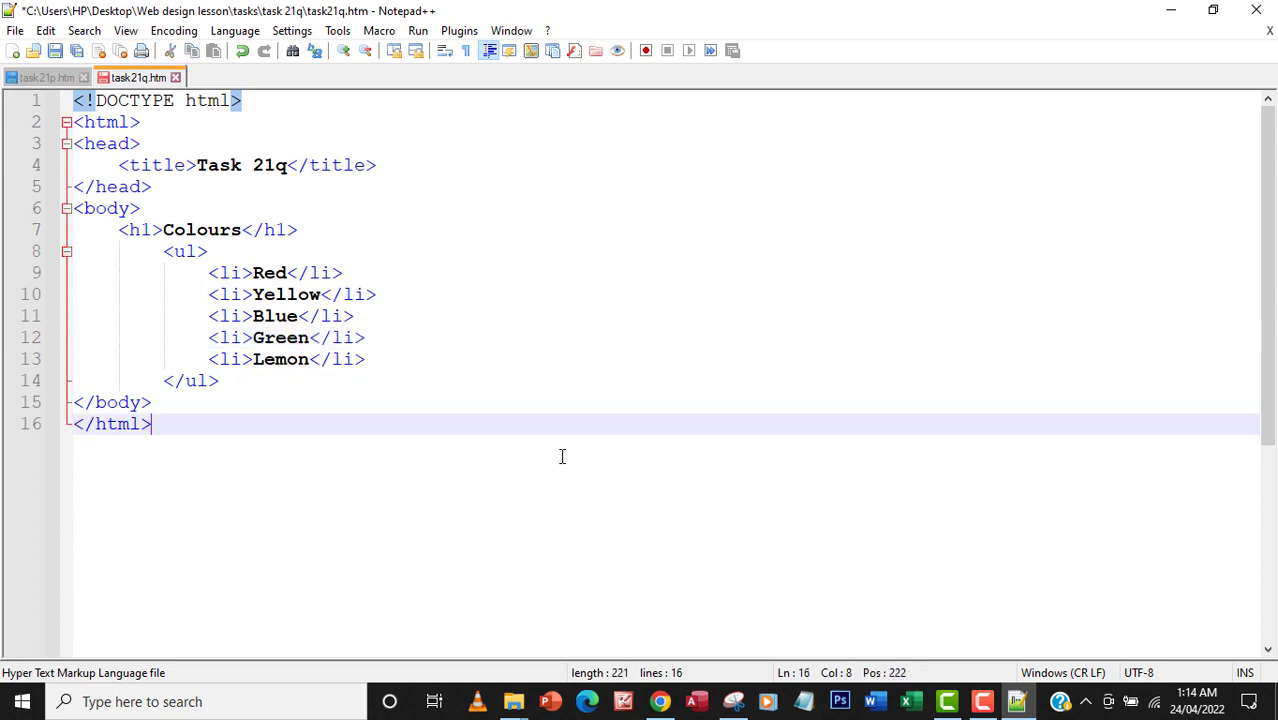
double_click(281, 359)
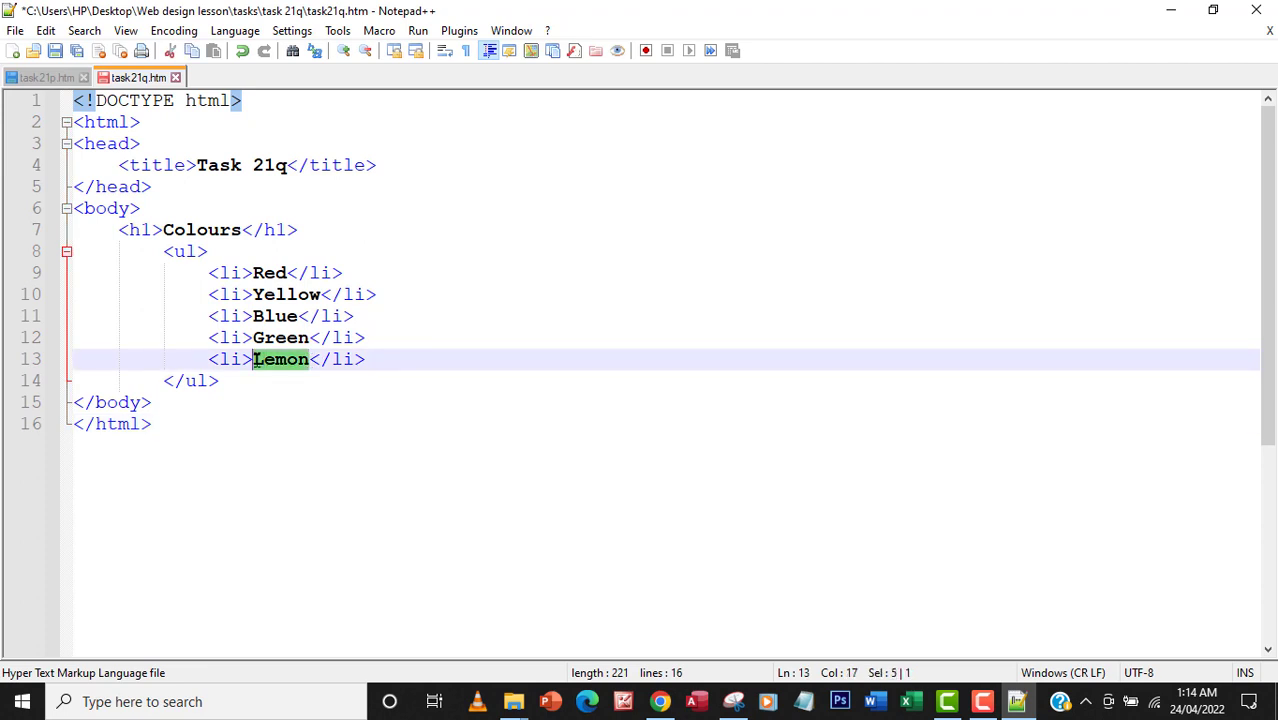
type("Cyan")
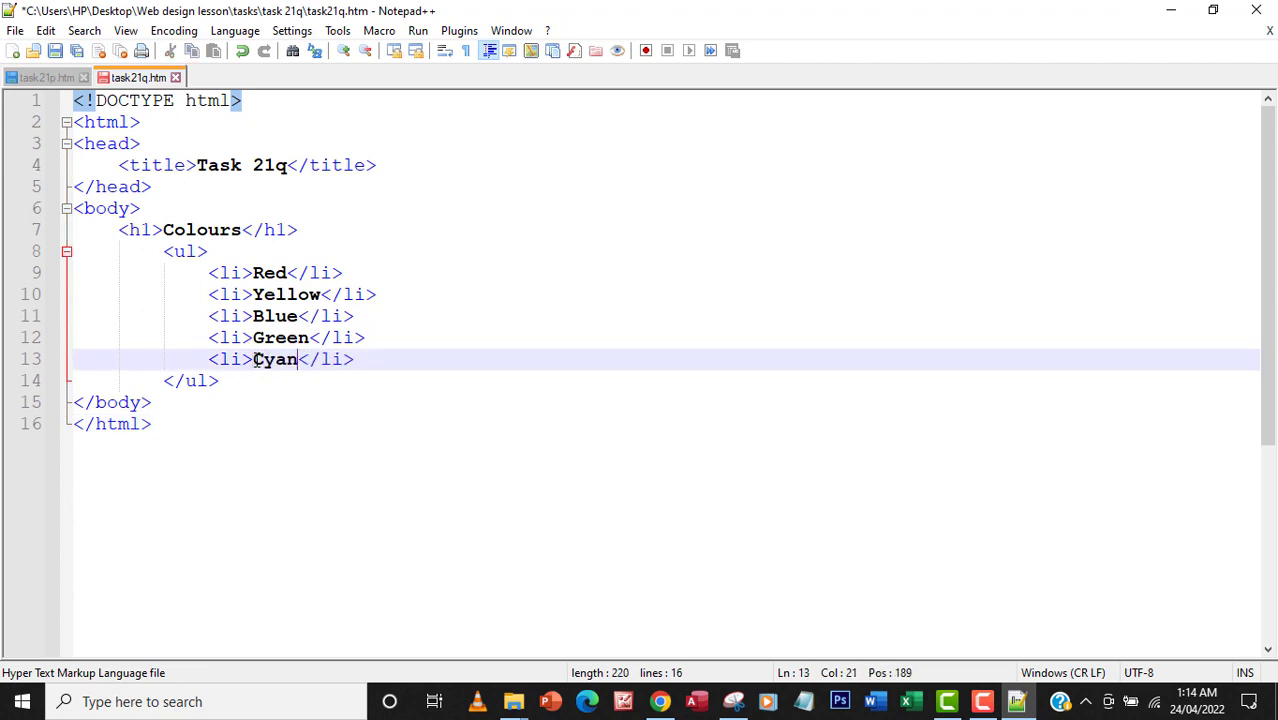